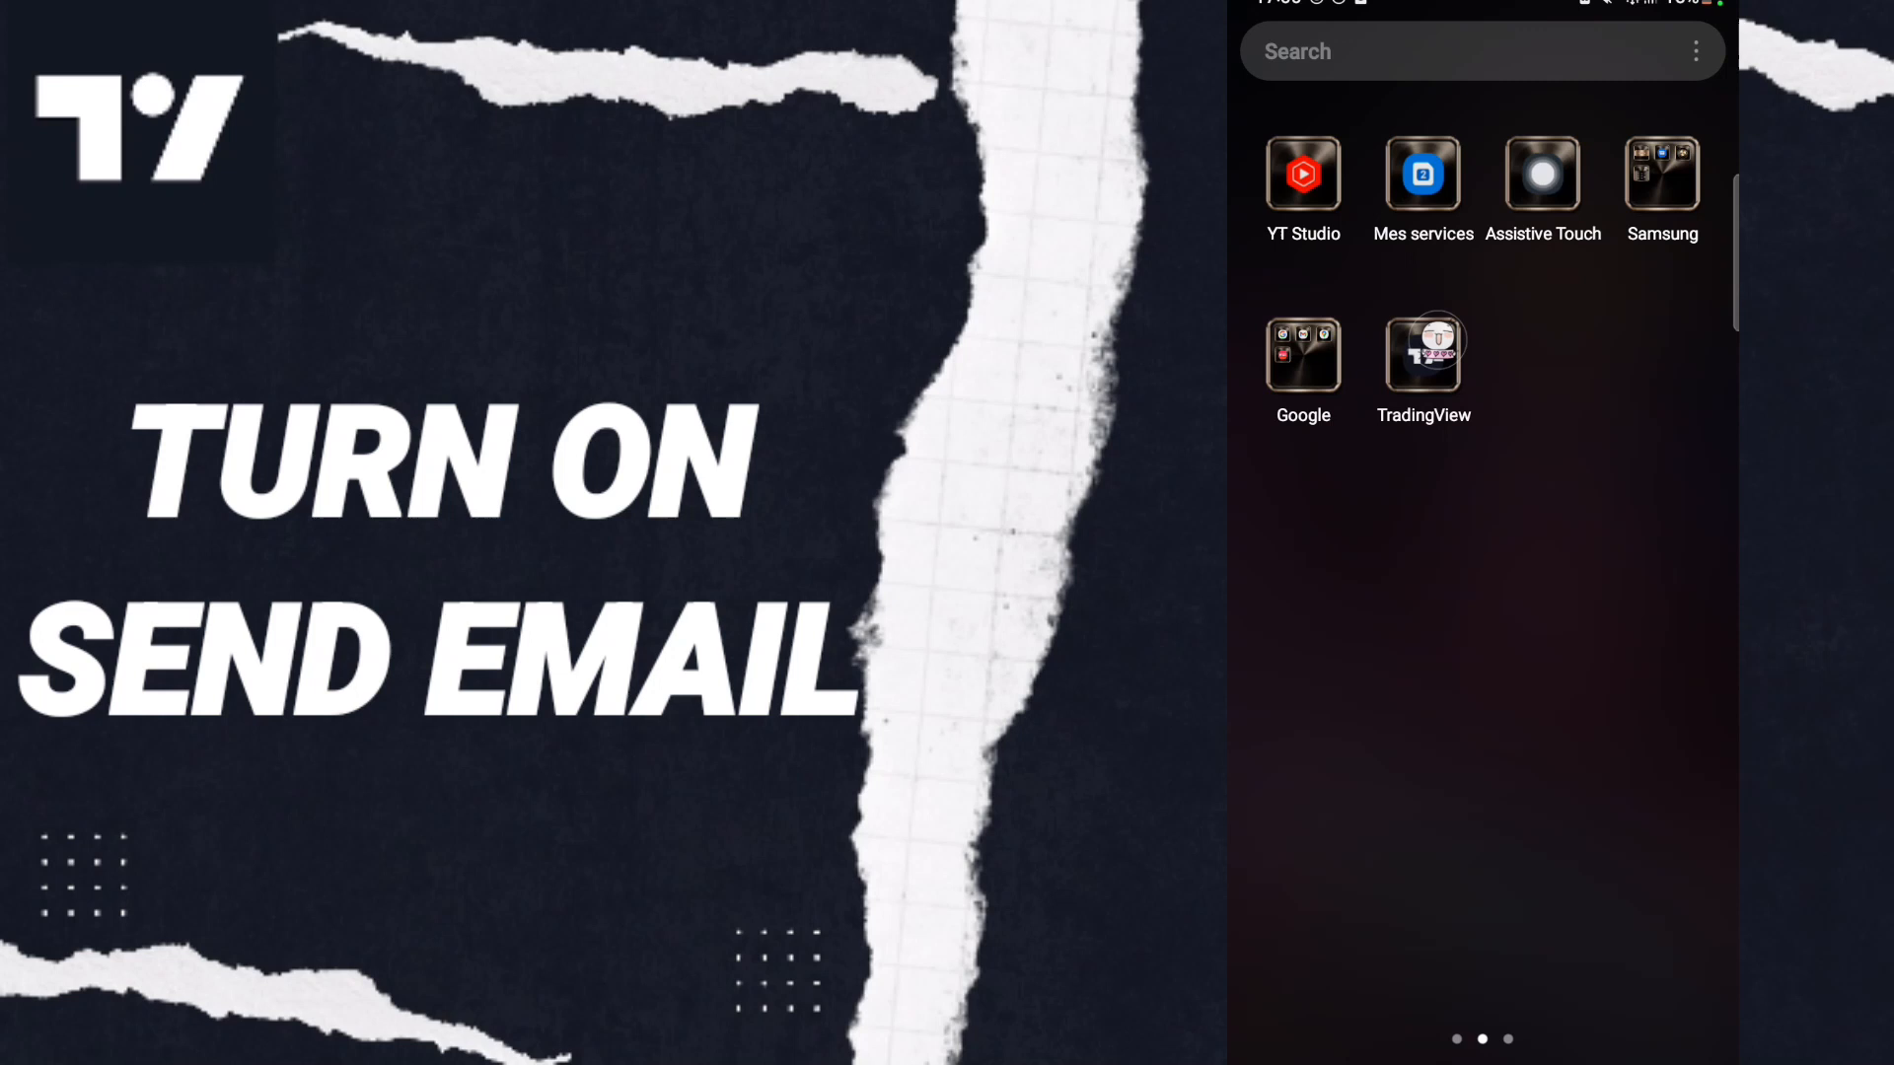
# - Launch TradingView and open the Apple (AAPL) daily price chart
pyautogui.click(1422, 354)
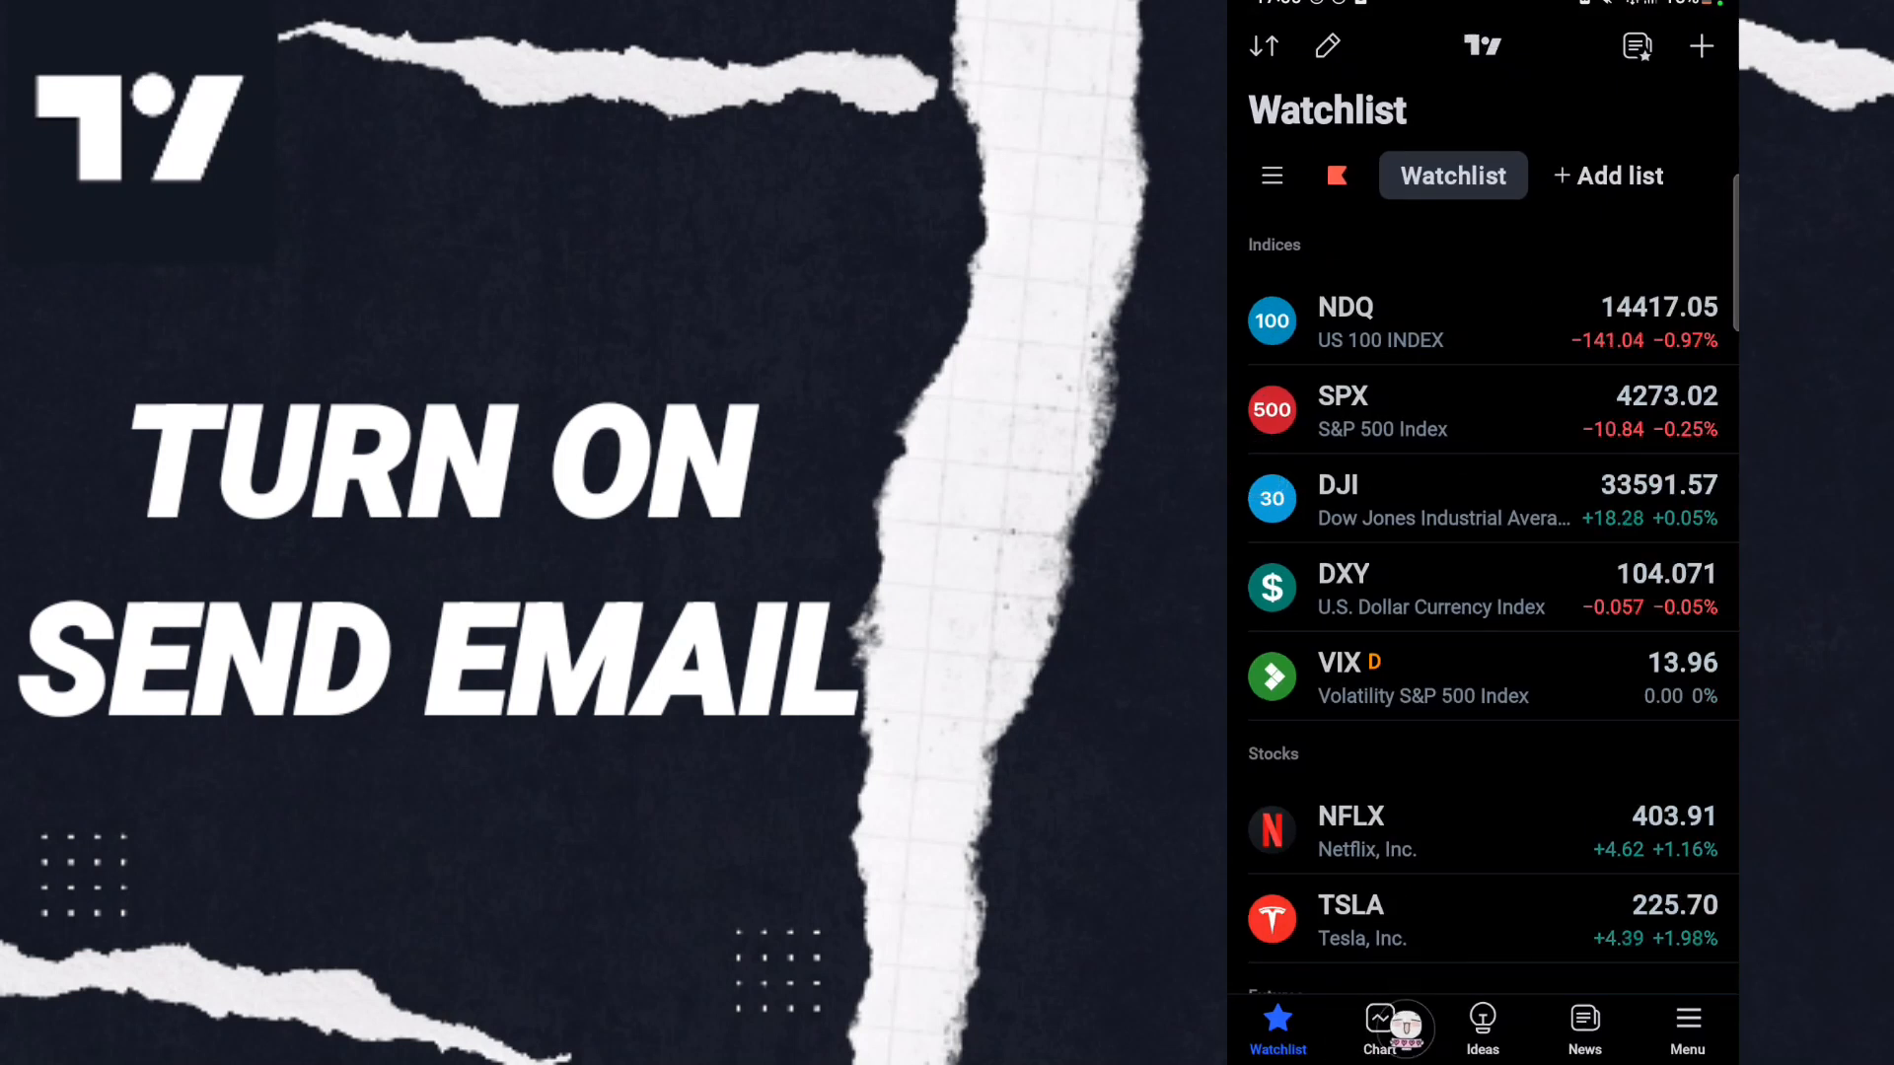
pyautogui.click(1379, 1028)
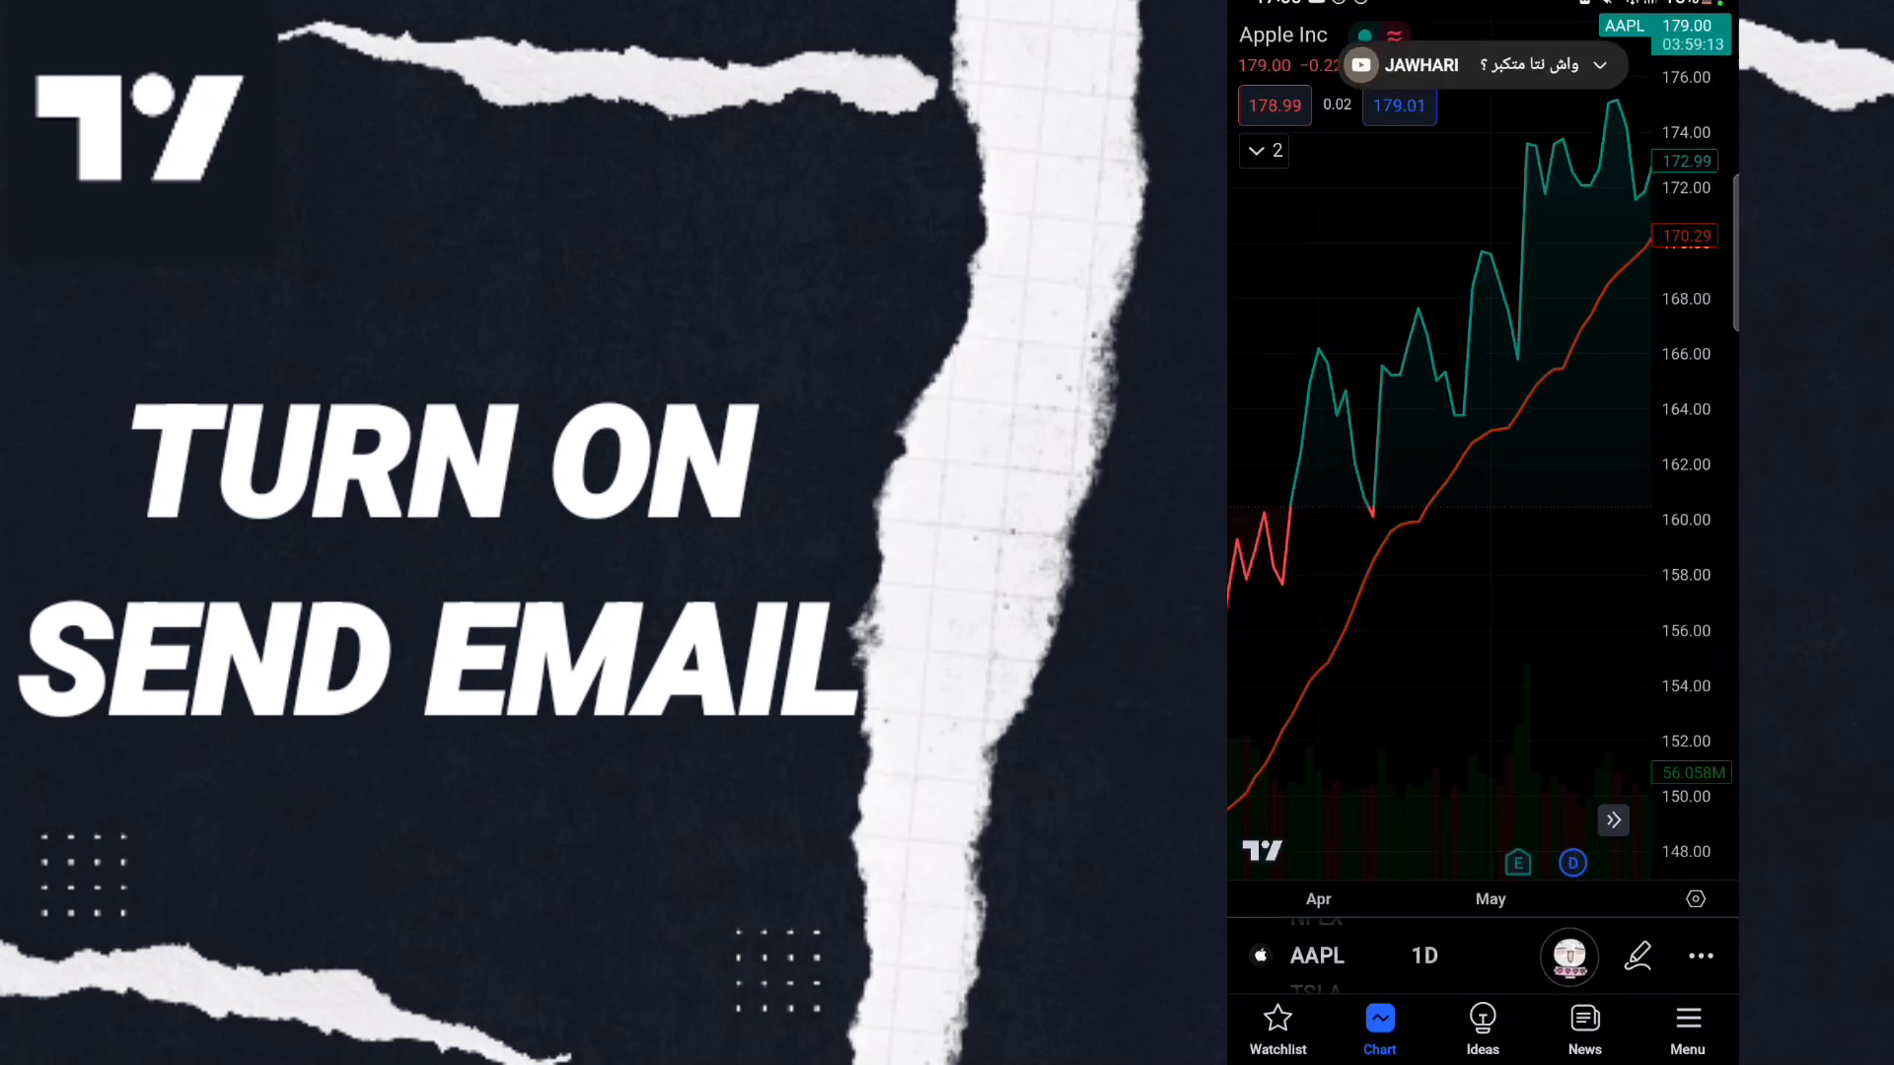
# - Open the Create Alert dialog on AAPL with the 178.97 crossing condition
pyautogui.click(1699, 955)
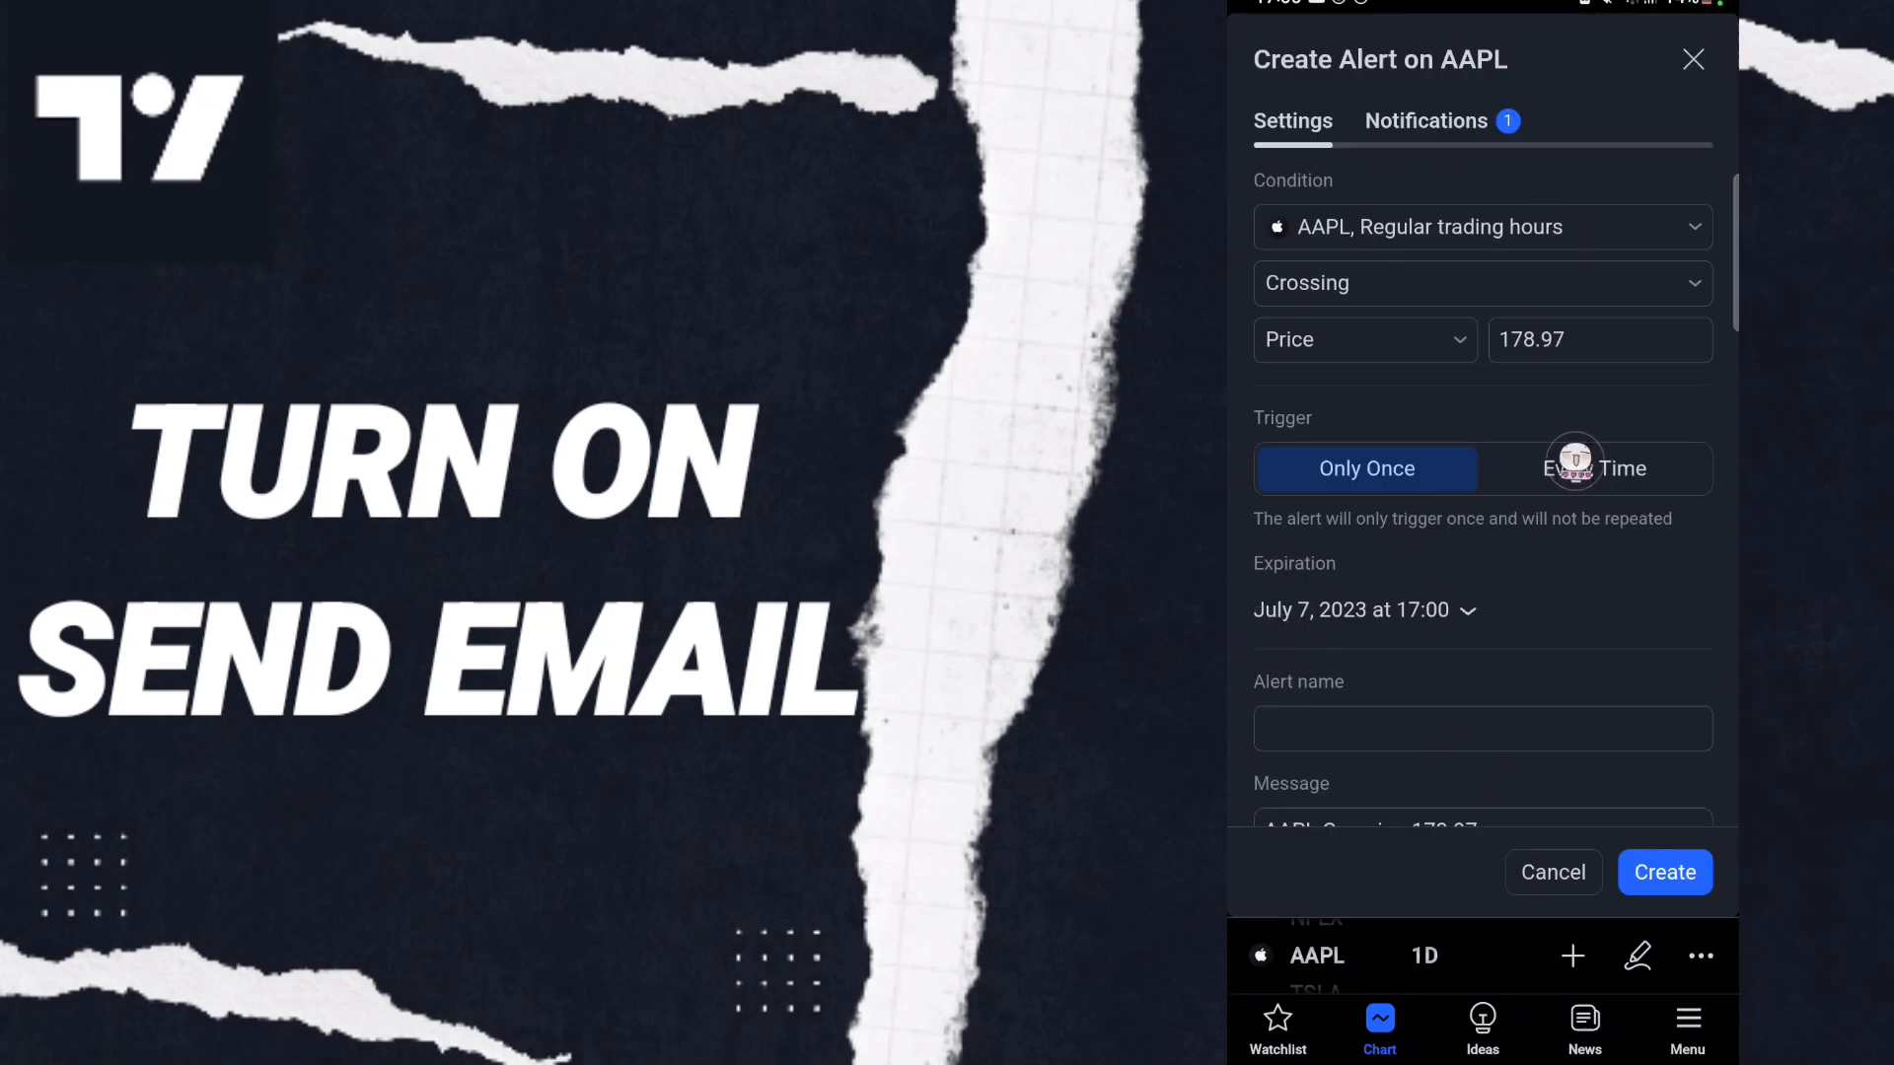
pyautogui.moveTo(1427, 139)
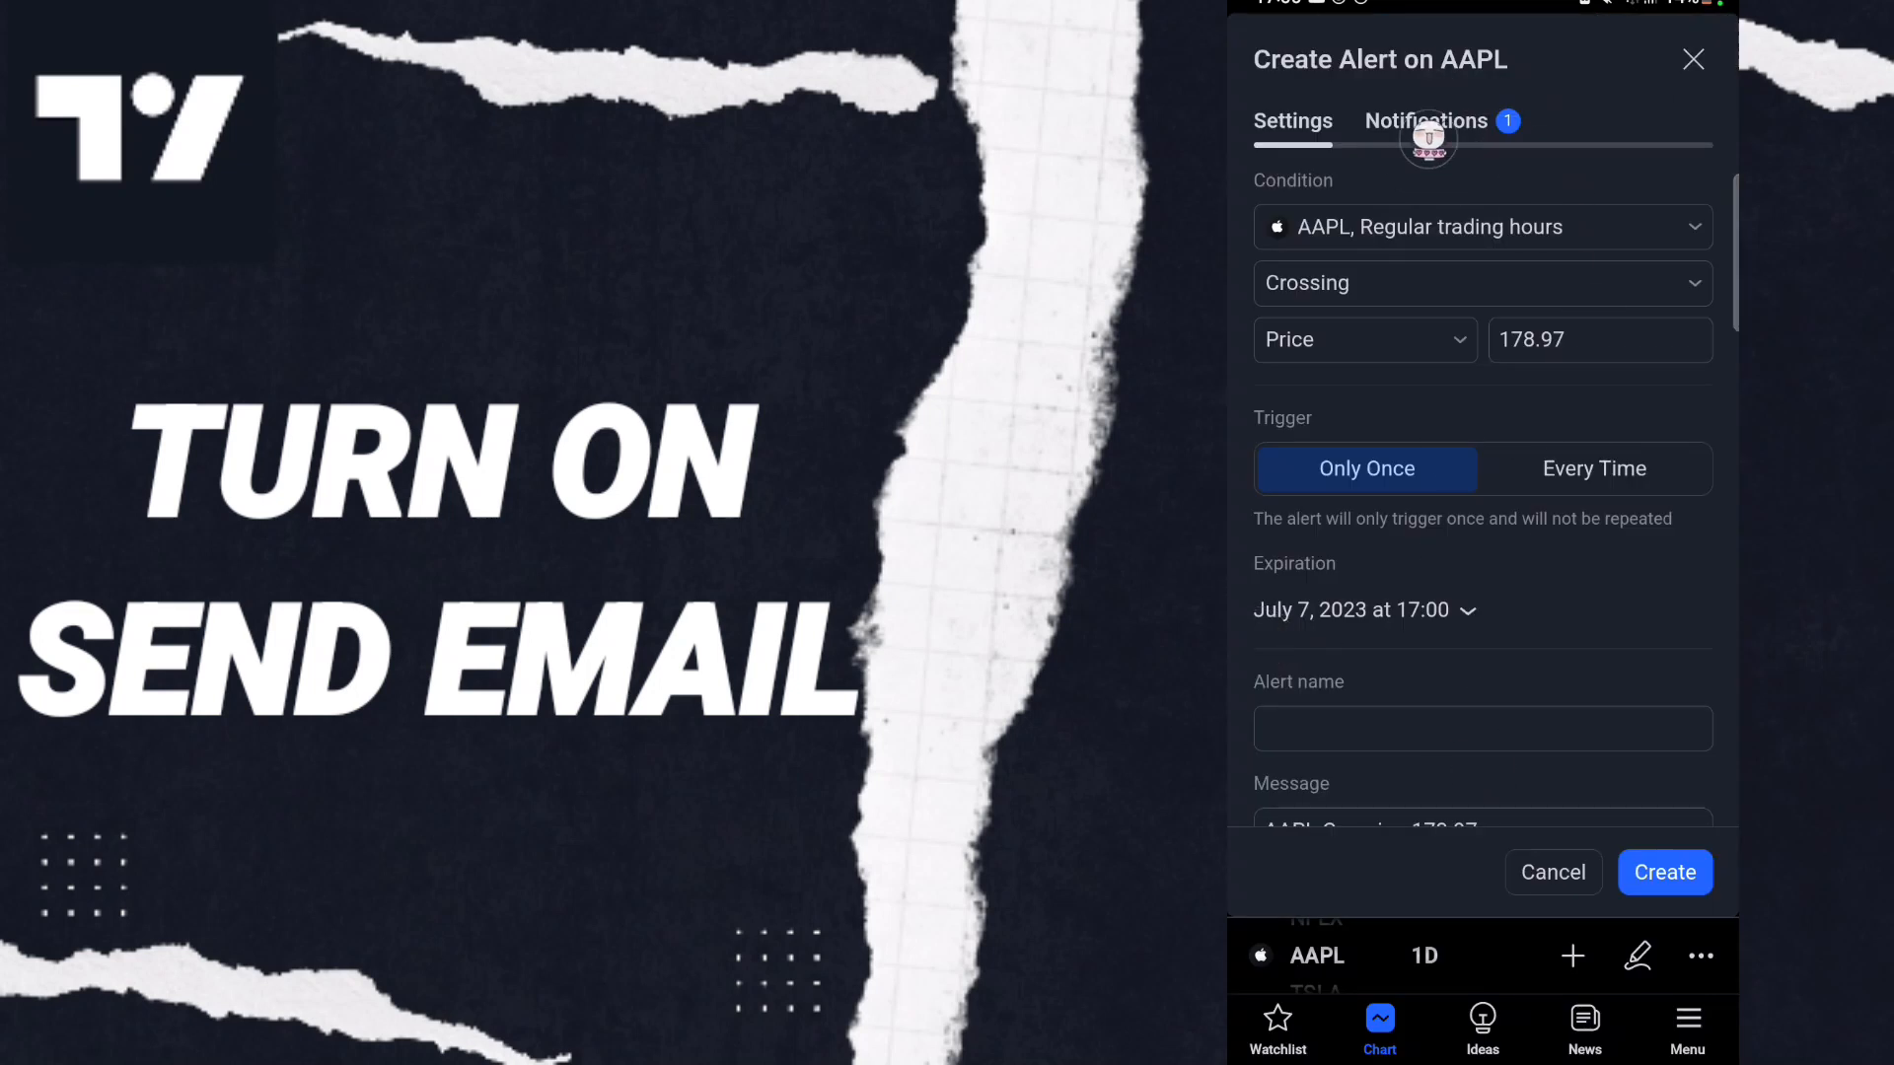
# - Show the alert's Notifications options, then tick and untick Send email
pyautogui.click(1426, 120)
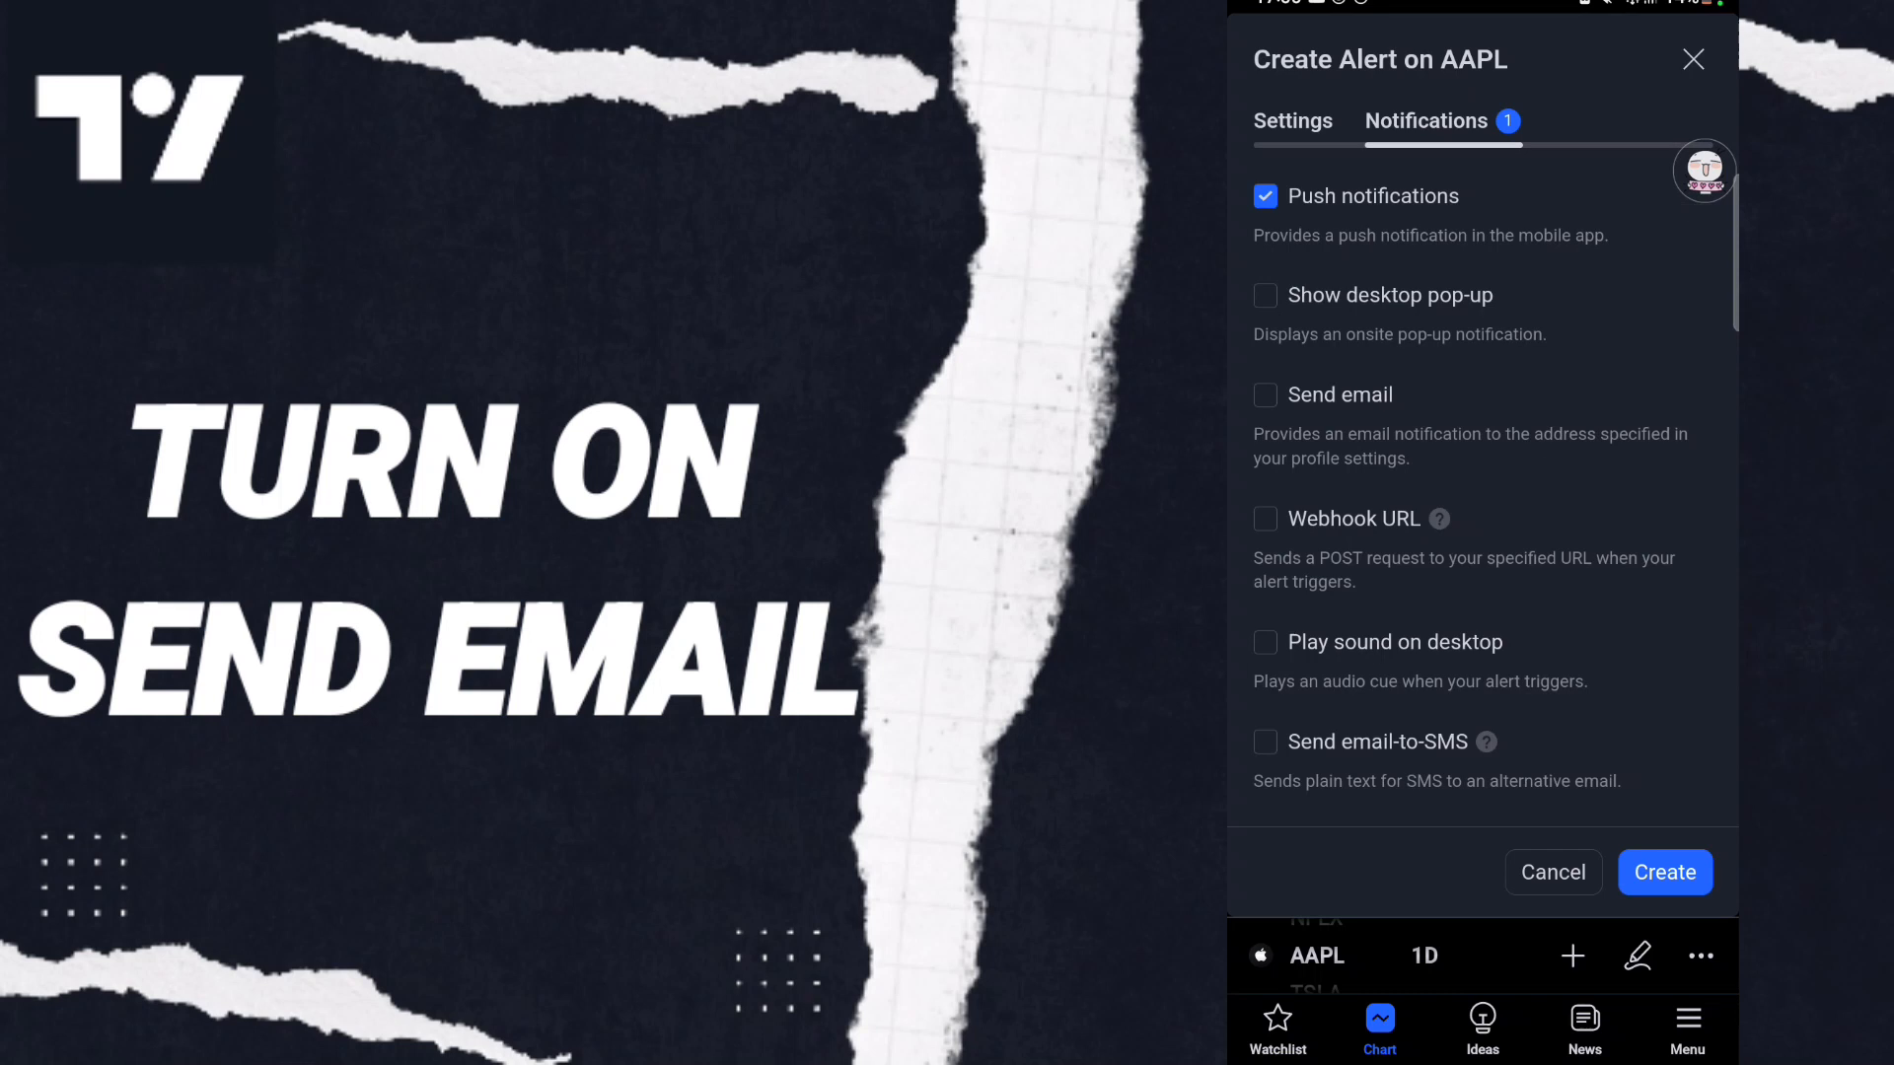
pyautogui.click(1265, 395)
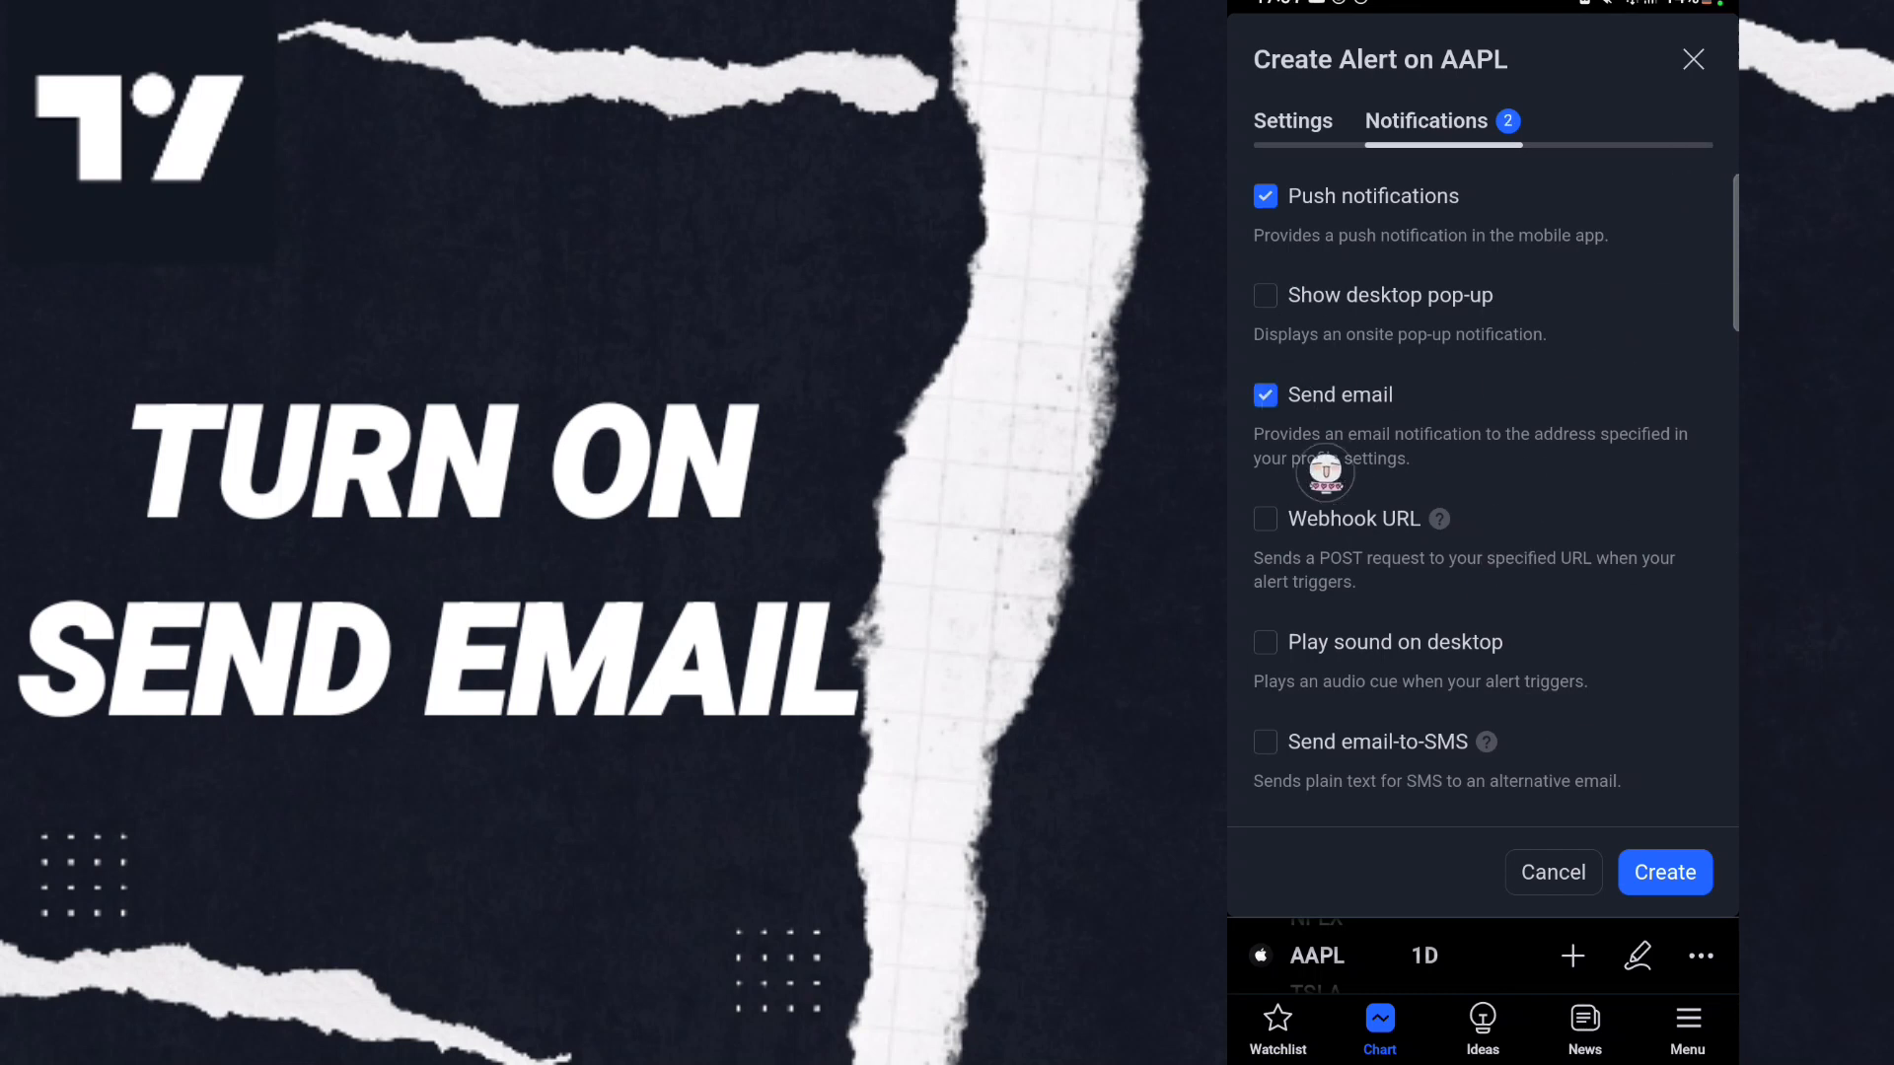
pyautogui.click(1264, 394)
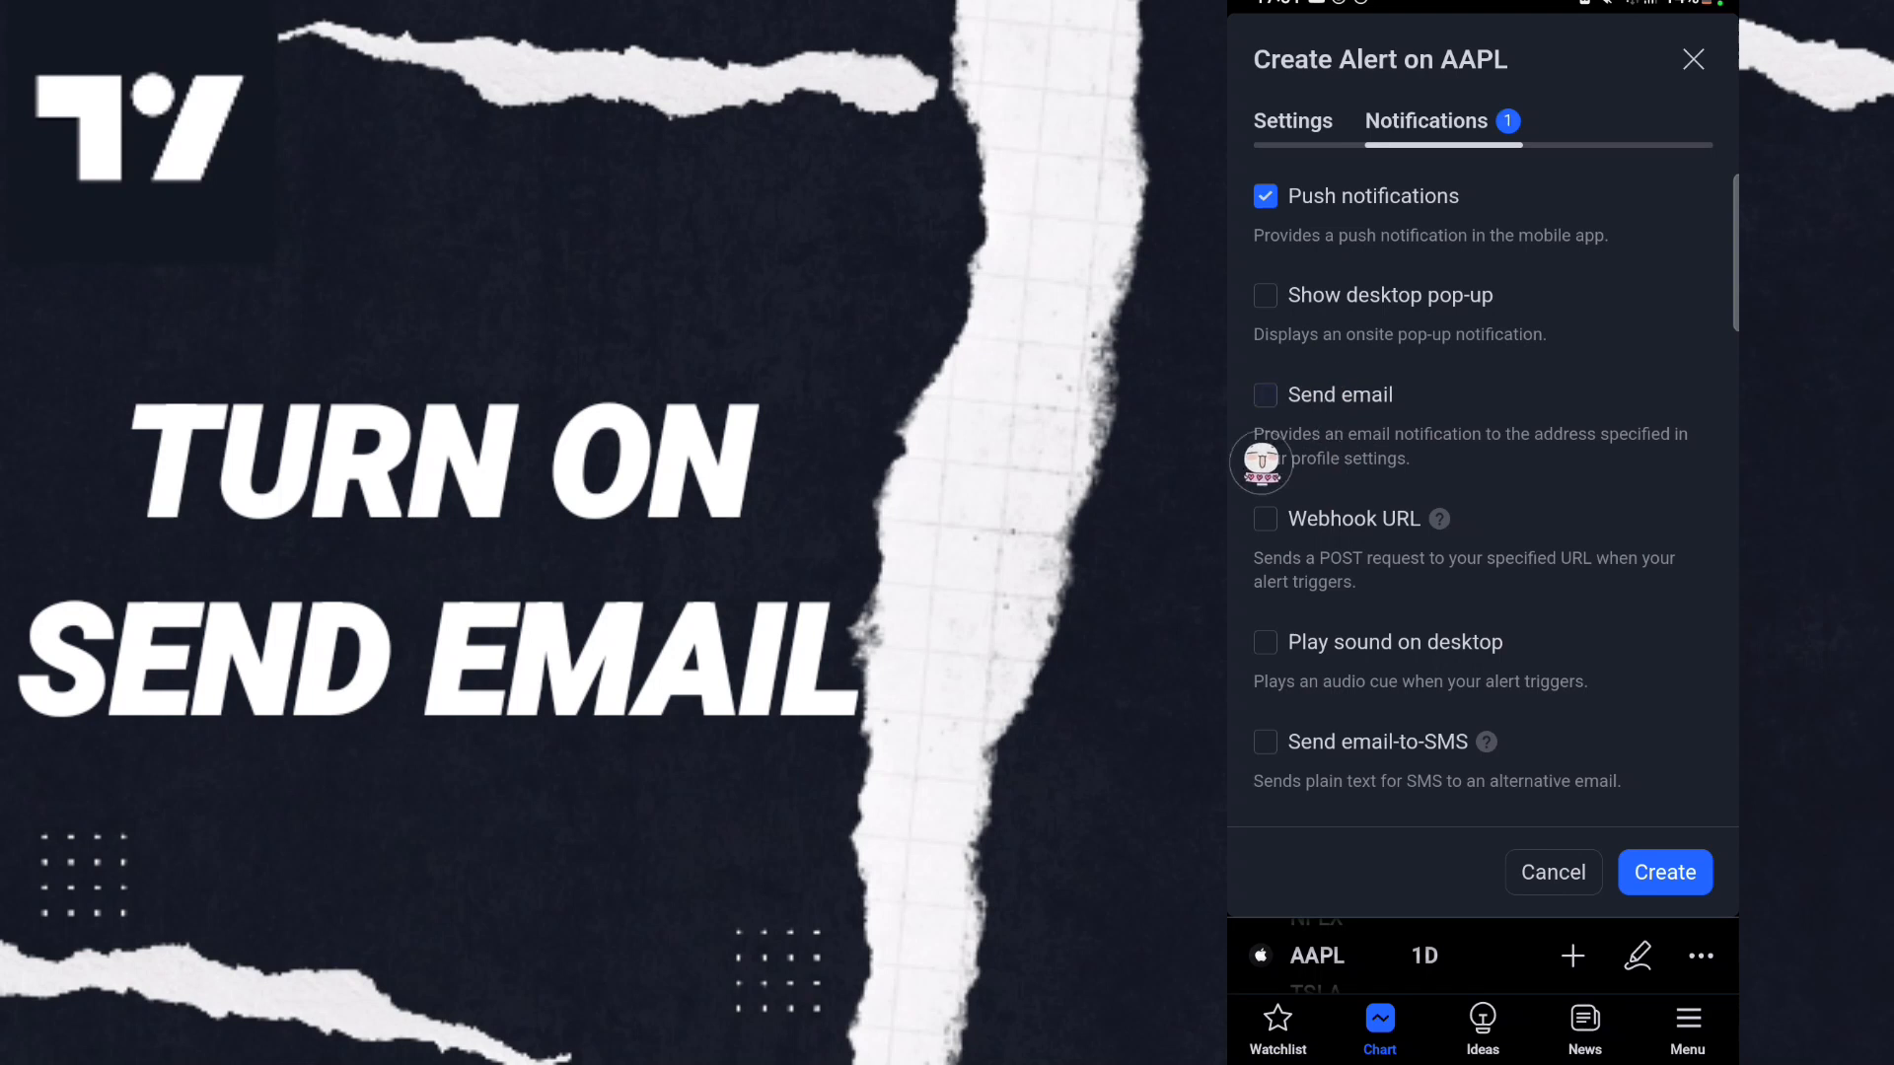